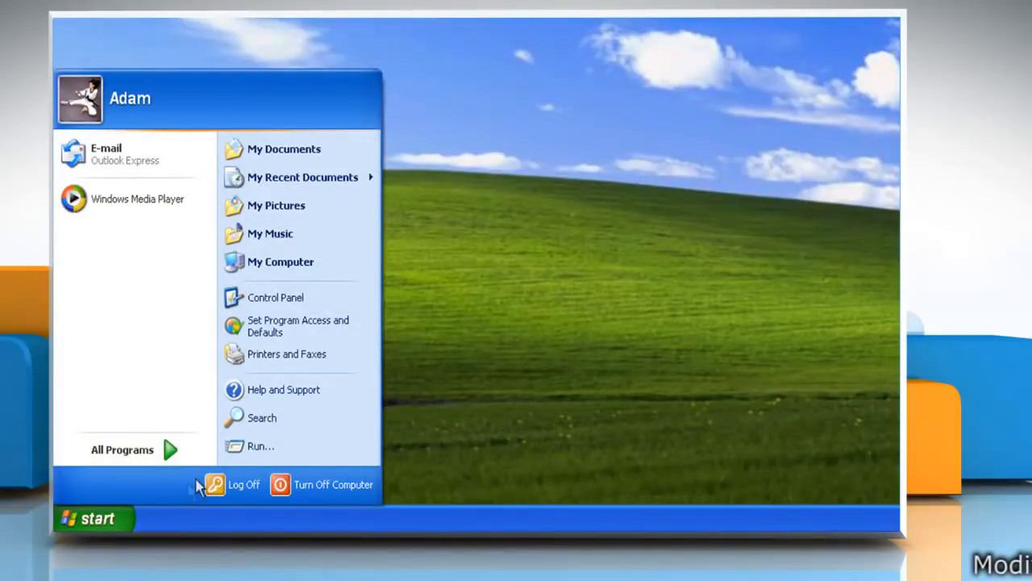
Launch regedit from the Start menu's Run dialog.
{"action": "left_click", "coordinate": [259, 445]}
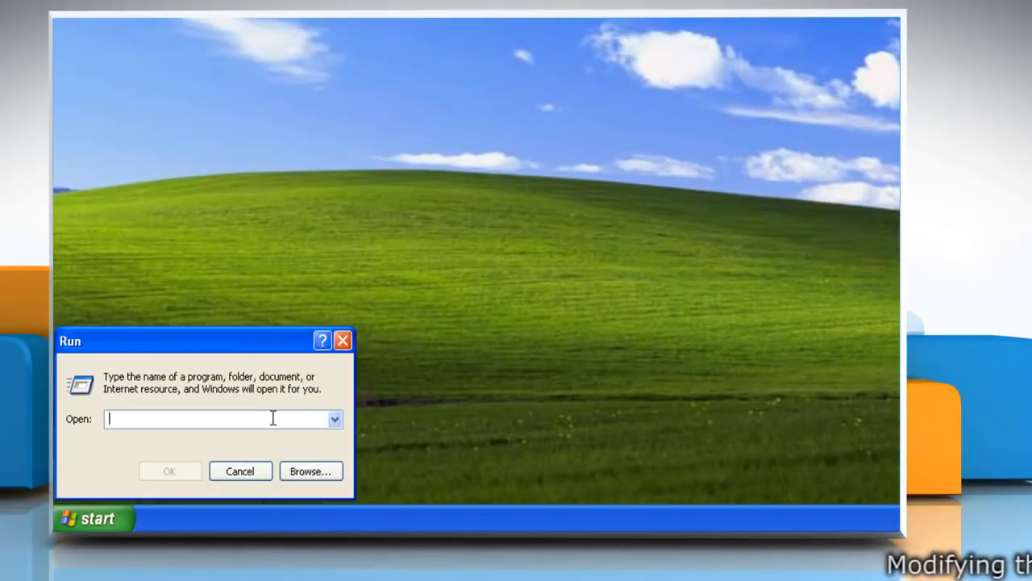
{"action": "type", "text": "regedit"}
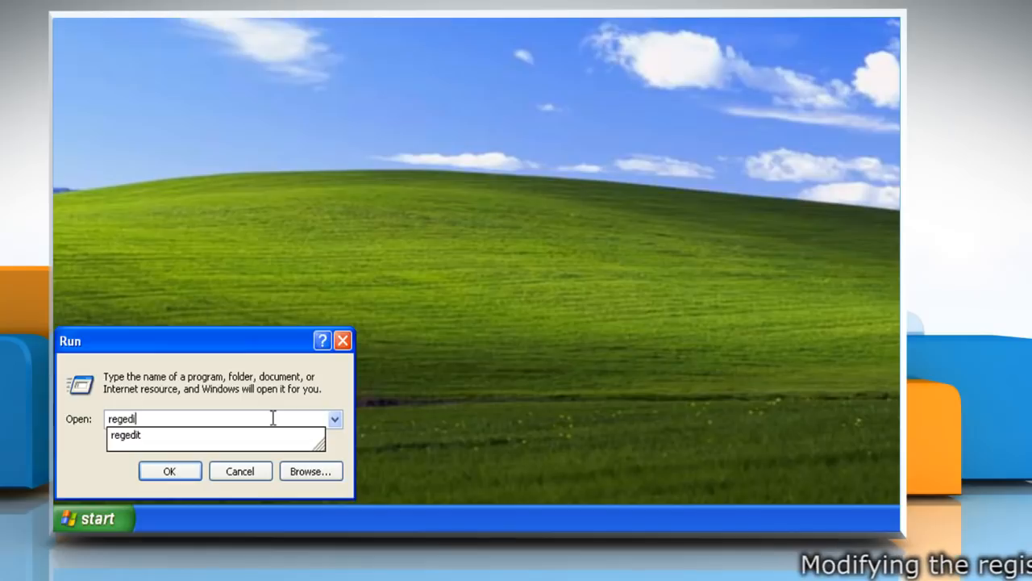
{"action": "left_click", "coordinate": [170, 471]}
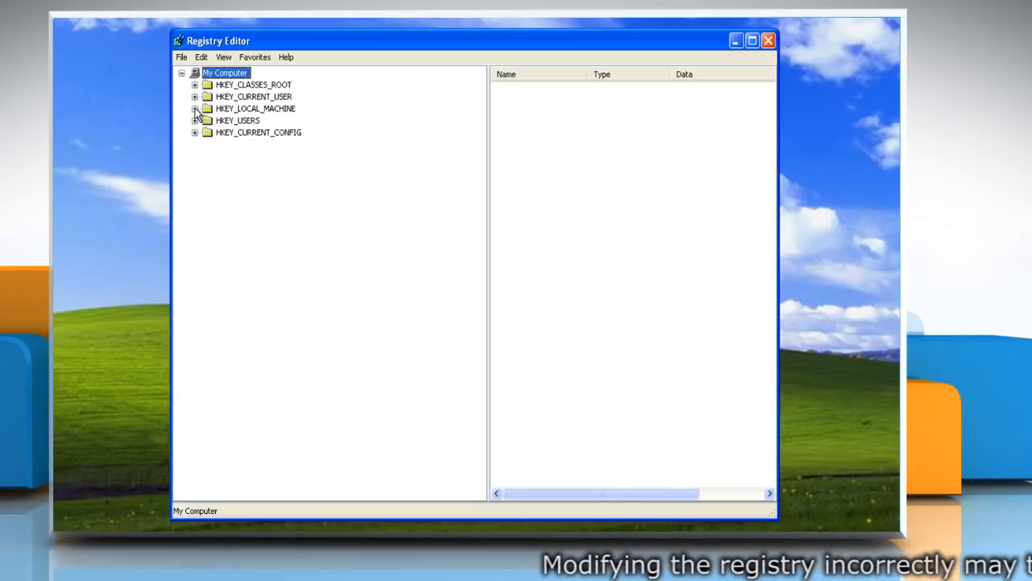
Expand HKEY_LOCAL_MACHINE\SOFTWARE\Microsoft\Windows\CurrentVersion\Explorer\Desktop\NameSpace to reveal its CLSID subkeys.
{"action": "left_click", "coordinate": [195, 108]}
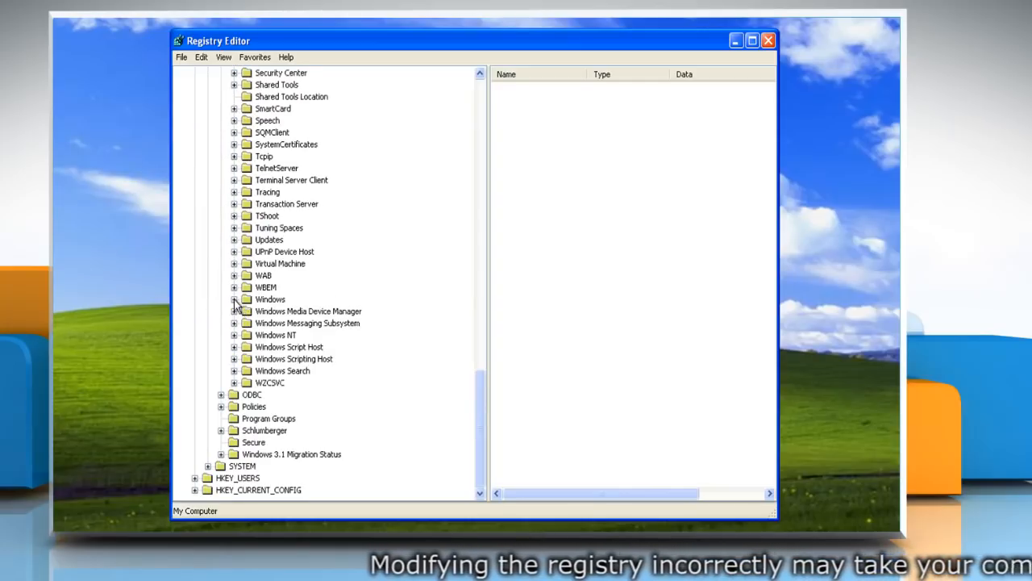
{"action": "left_click", "coordinate": [233, 299]}
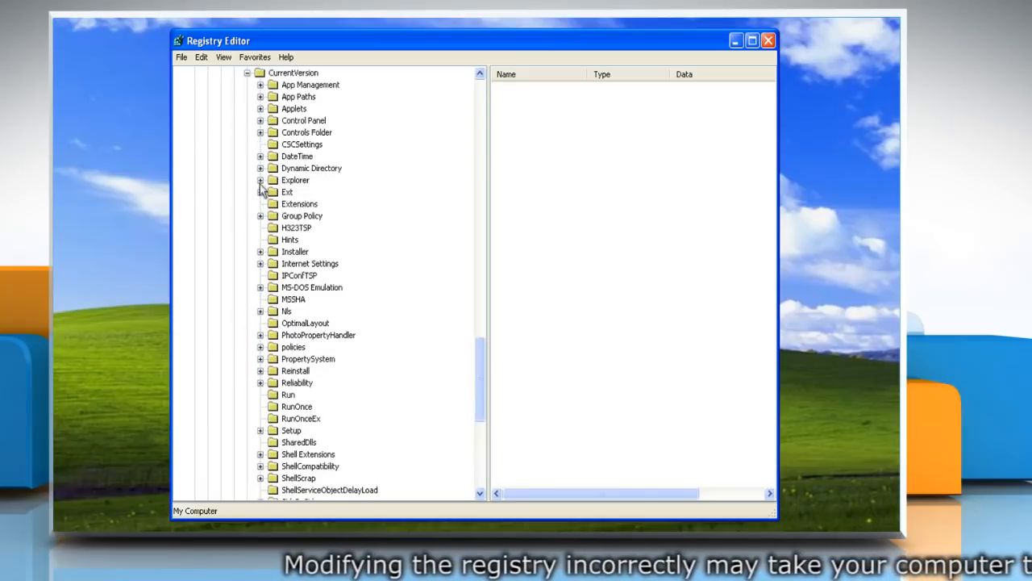
{"action": "left_click", "coordinate": [262, 180]}
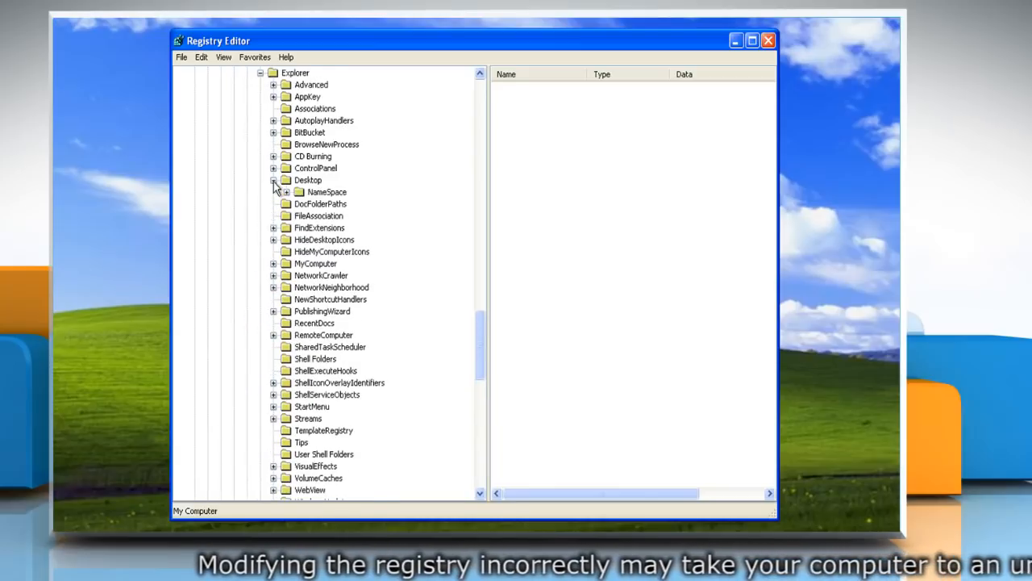
{"action": "left_click", "coordinate": [287, 191]}
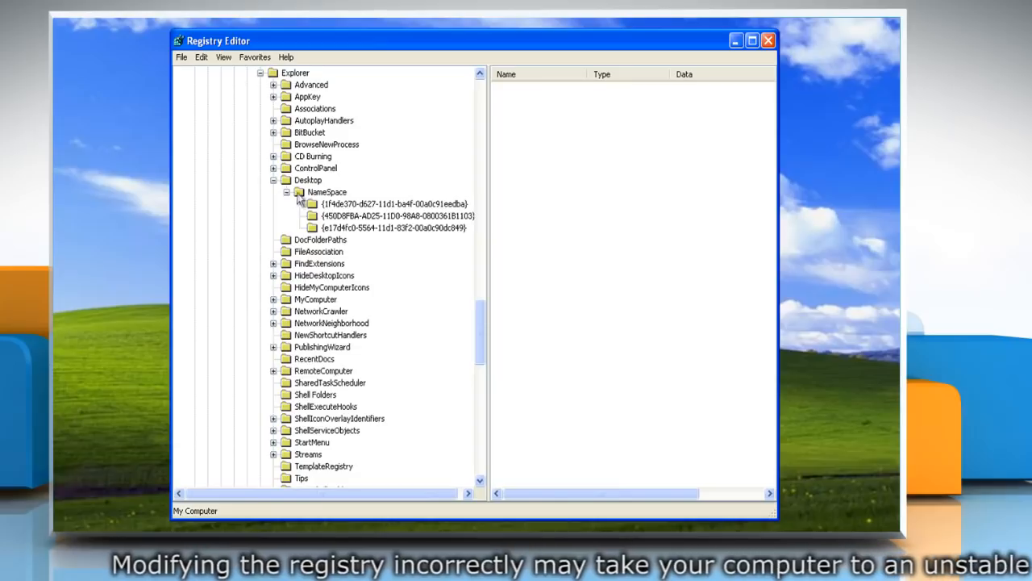
{"action": "right_click", "coordinate": [326, 191]}
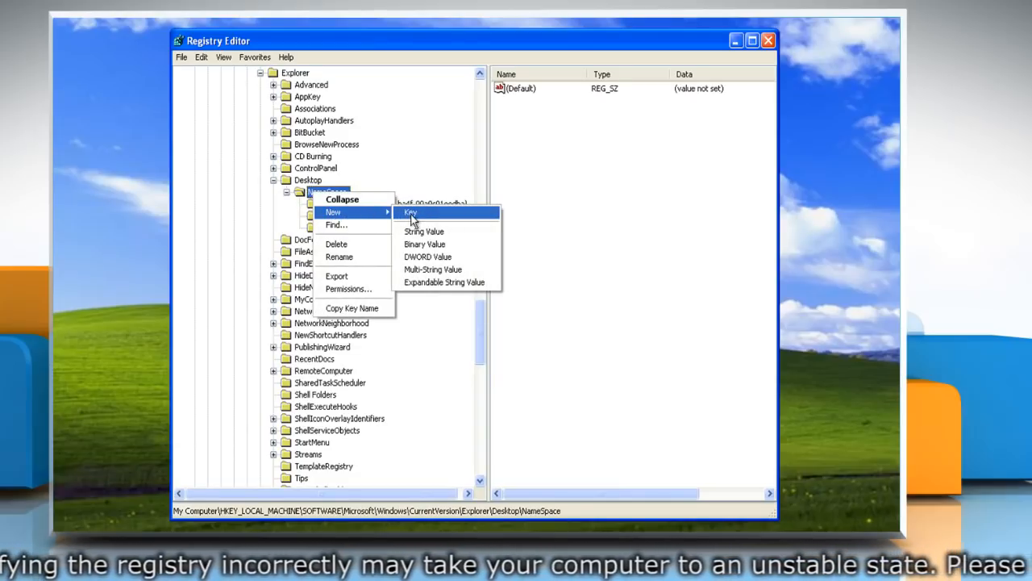
{"action": "left_click", "coordinate": [410, 213]}
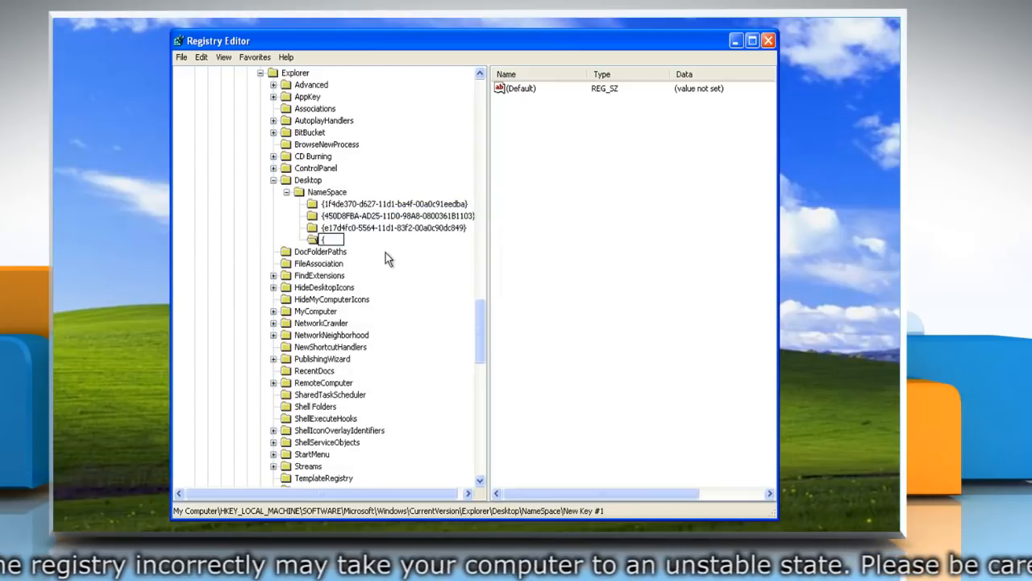
{"action": "type", "text": "645FF"}
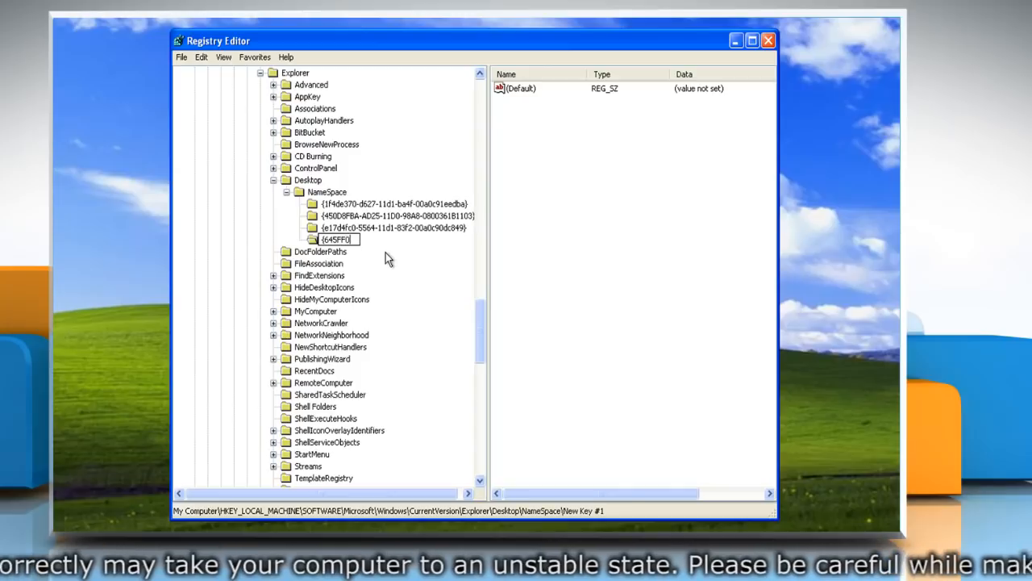
{"action": "type", "text": "040-5081"}
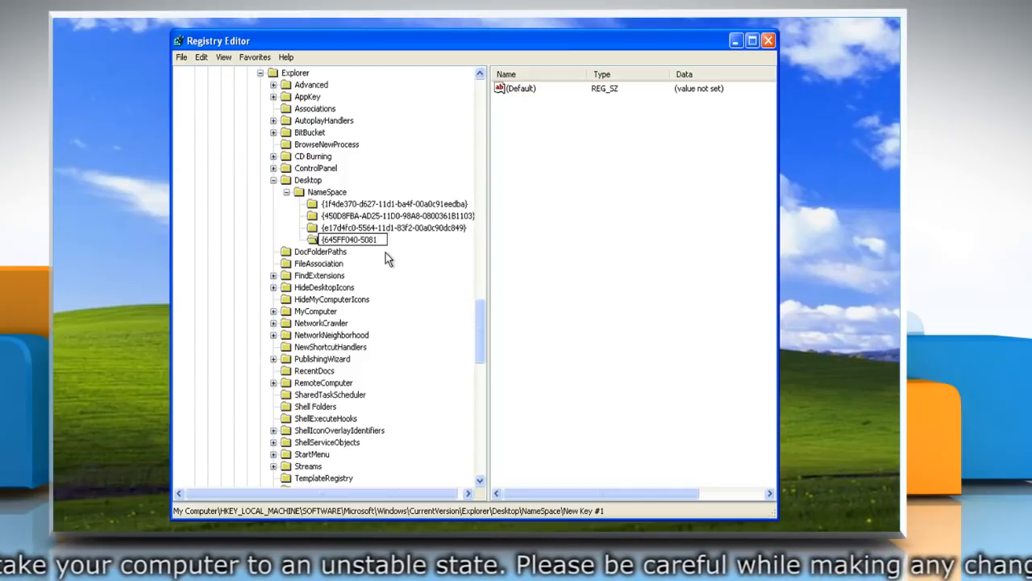
{"action": "type", "text": "-101B"}
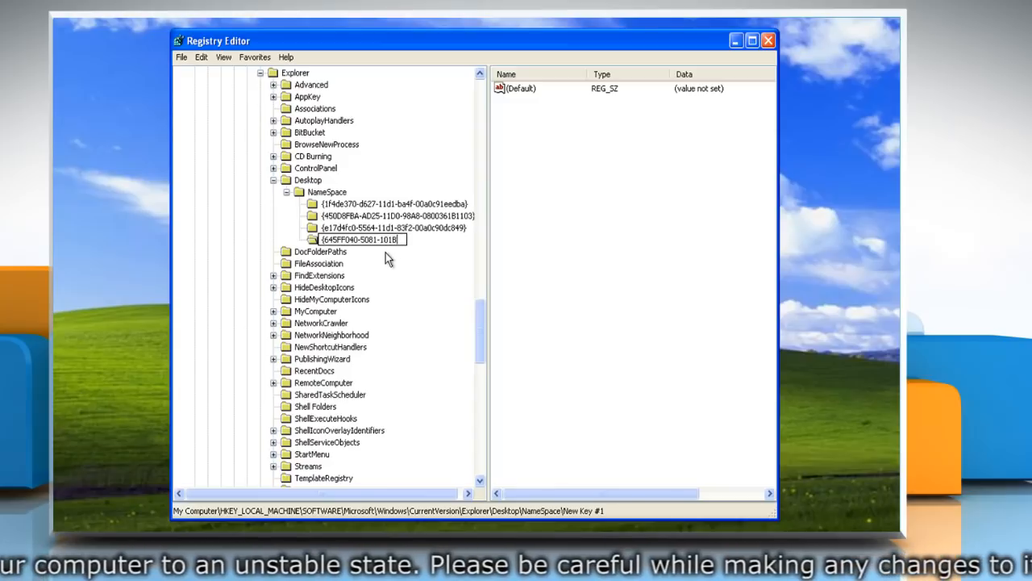
{"action": "type", "text": "-9F0"}
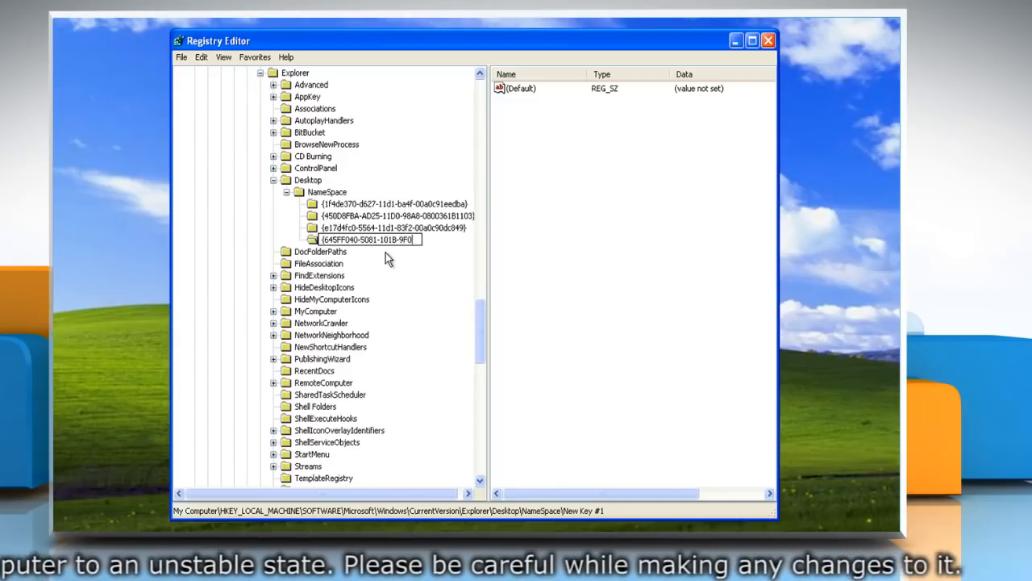
{"action": "type", "text": "08-00AA00"}
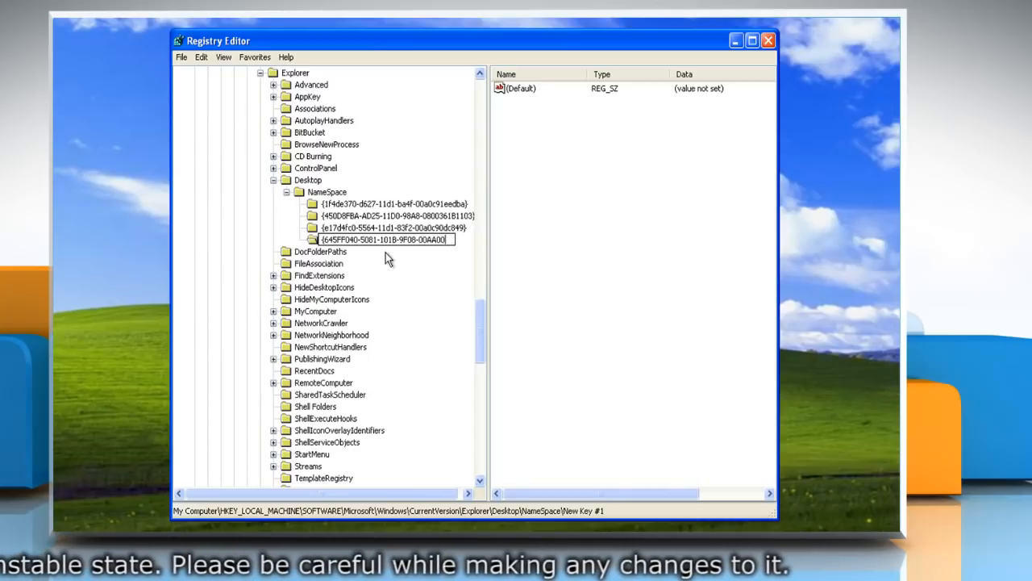
{"action": "type", "text": "2F"}
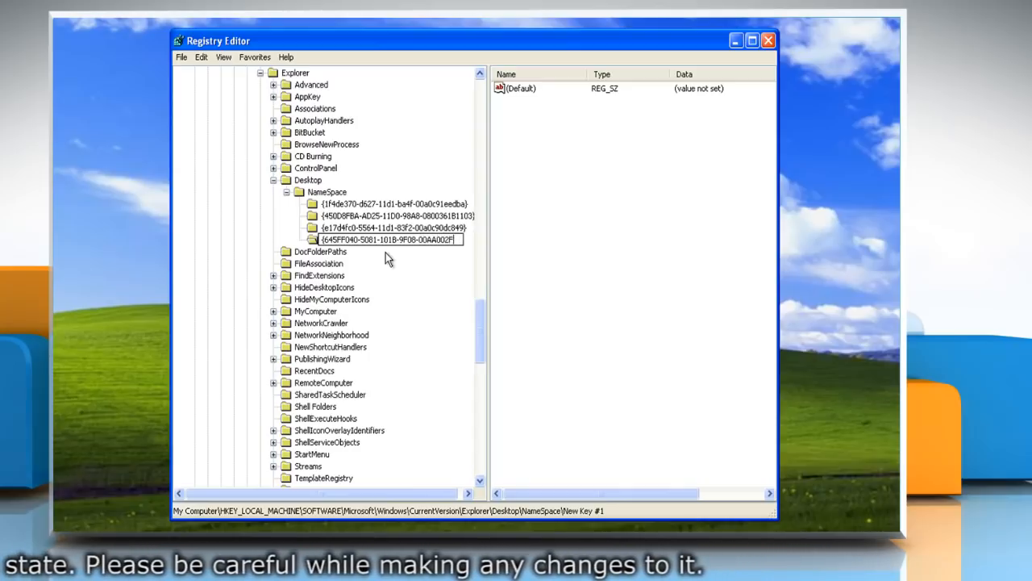
{"action": "type", "text": "954E}"}
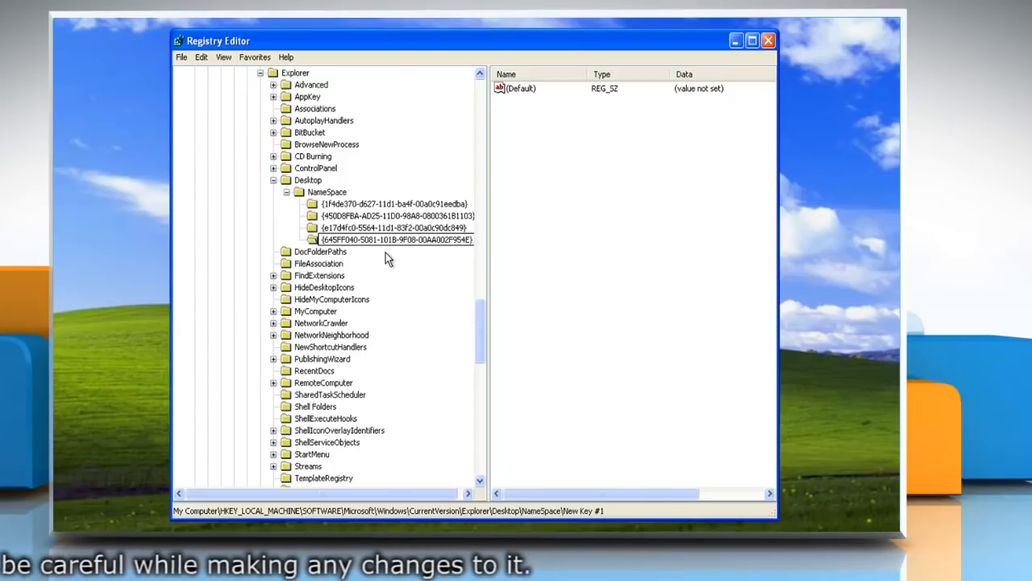
Confirm the key name and set its (Default) value data to 'Recycle Bin'.
{"action": "left_click", "coordinate": [396, 239]}
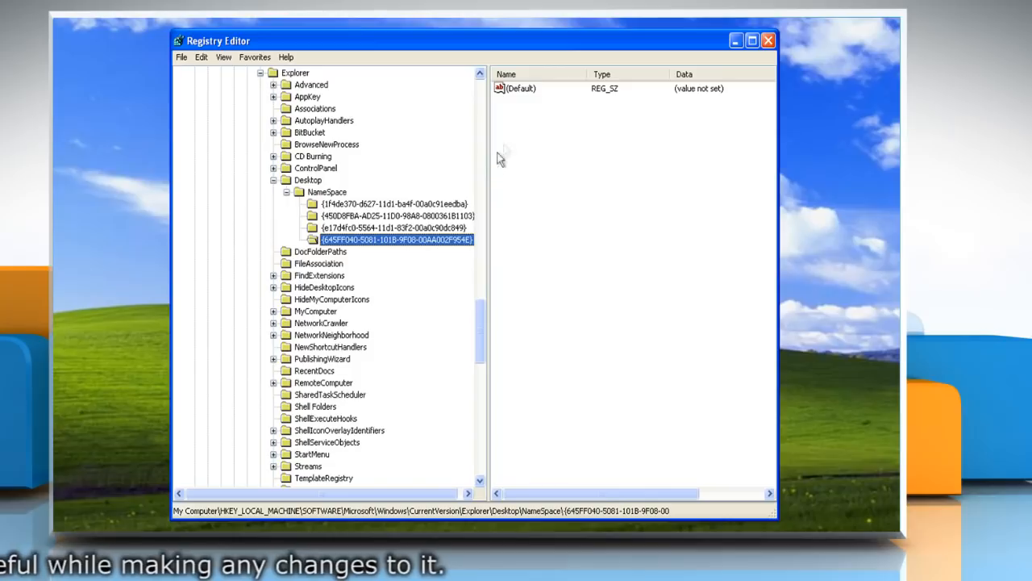
{"action": "double_click", "coordinate": [521, 88]}
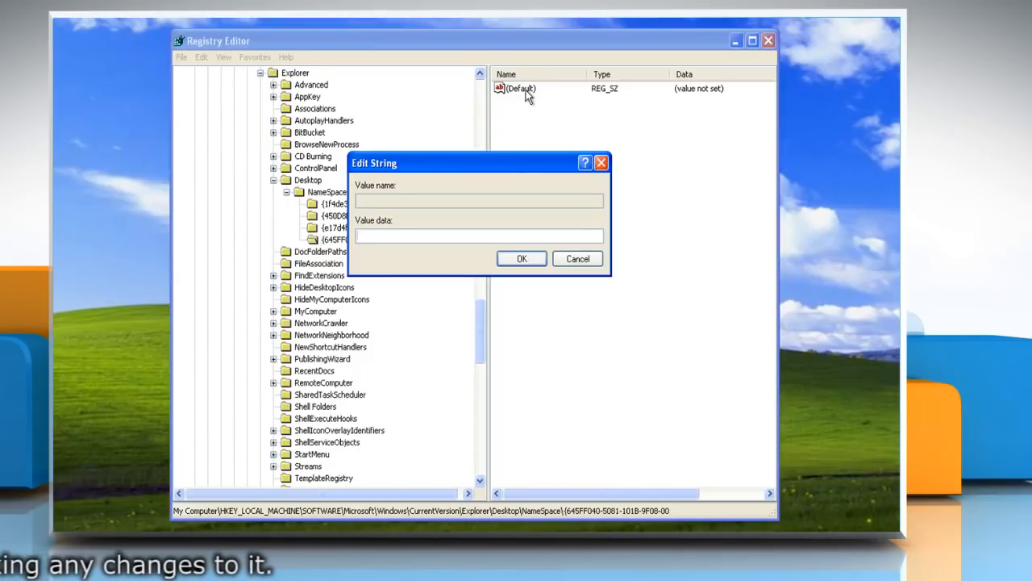
{"action": "type", "text": "Recycle Bin"}
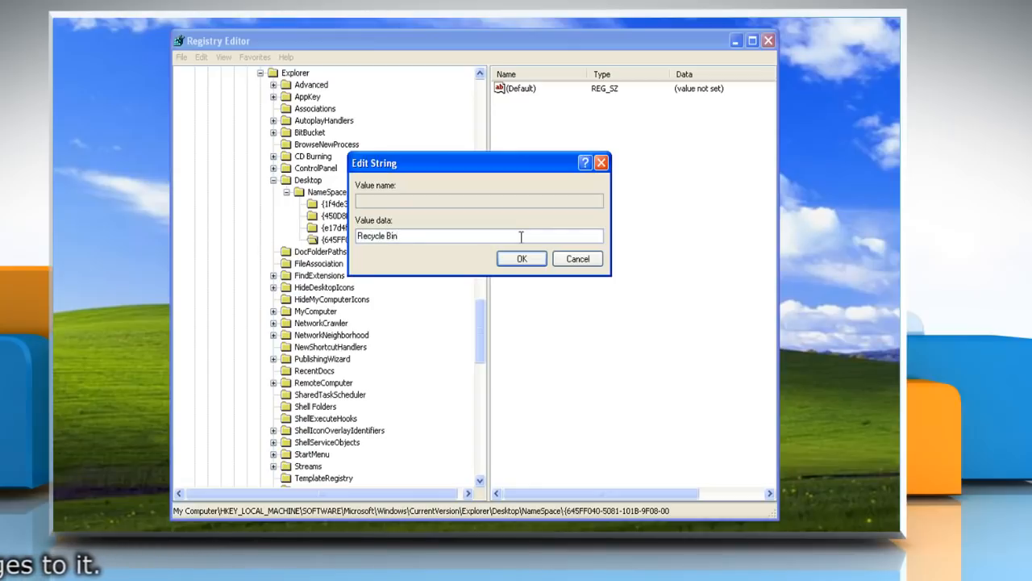
{"action": "left_click", "coordinate": [521, 258]}
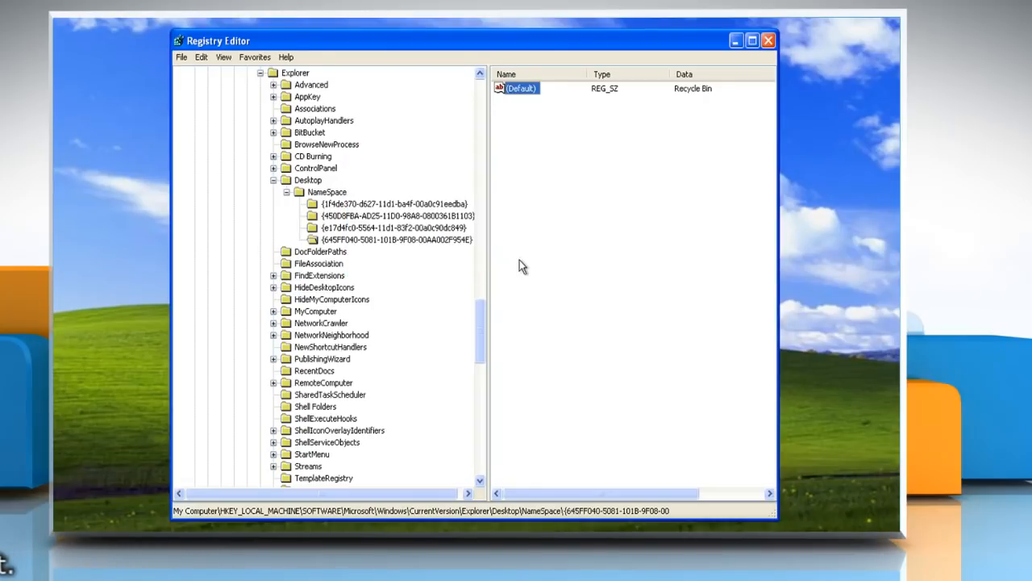